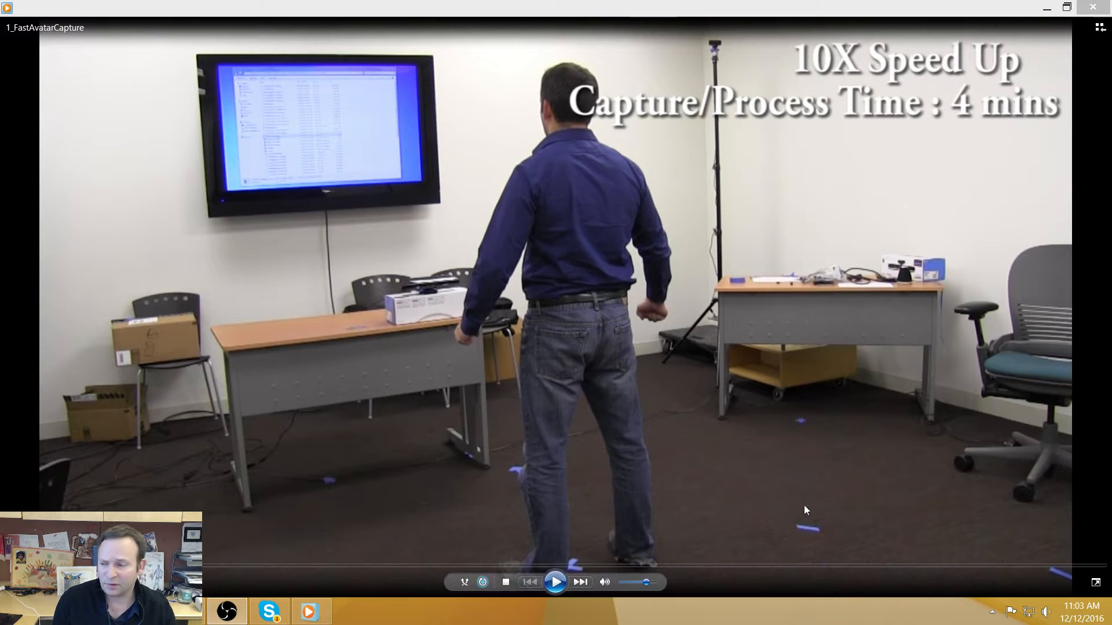
- Play the 1_FastAvatarCapture demo, then continue to the 2_Ari_puppeteer facial tracking clip
{"action": "left_click", "coordinate": [554, 583]}
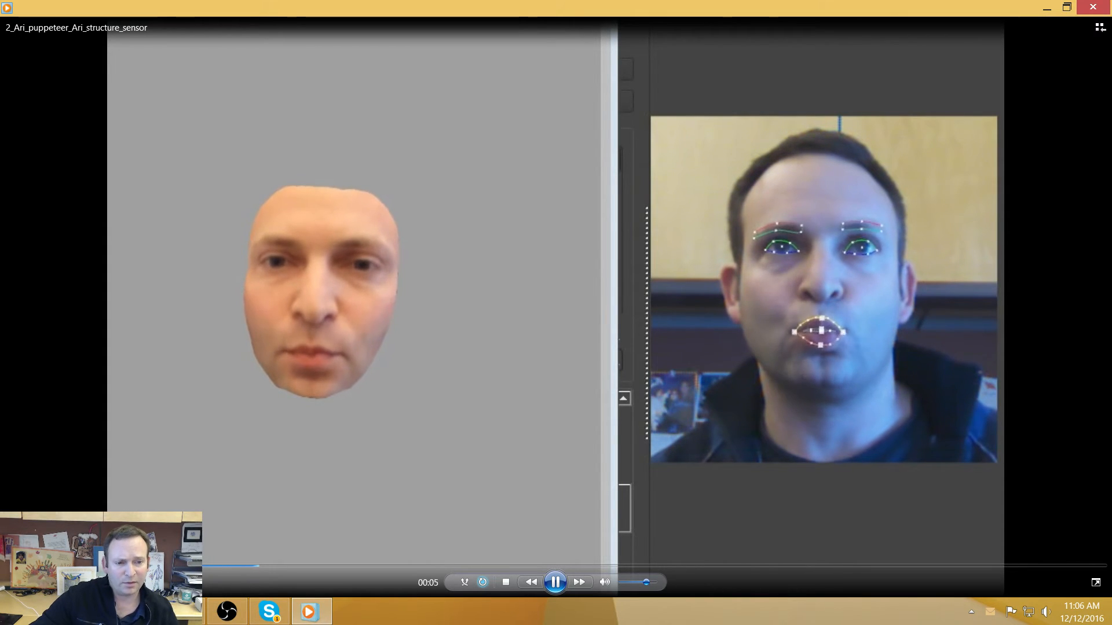
{"action": "left_click", "coordinate": [555, 582]}
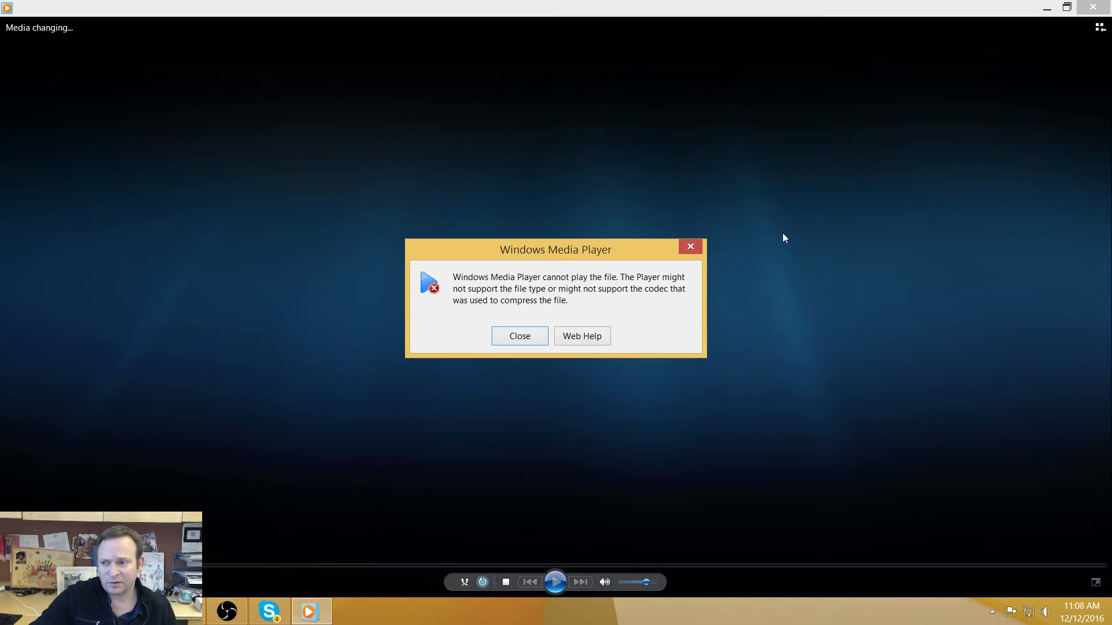
- Dismiss the cannot-play error and start 5_Intern_turntable_2015.mp4 in VLC
{"action": "left_click", "coordinate": [519, 335]}
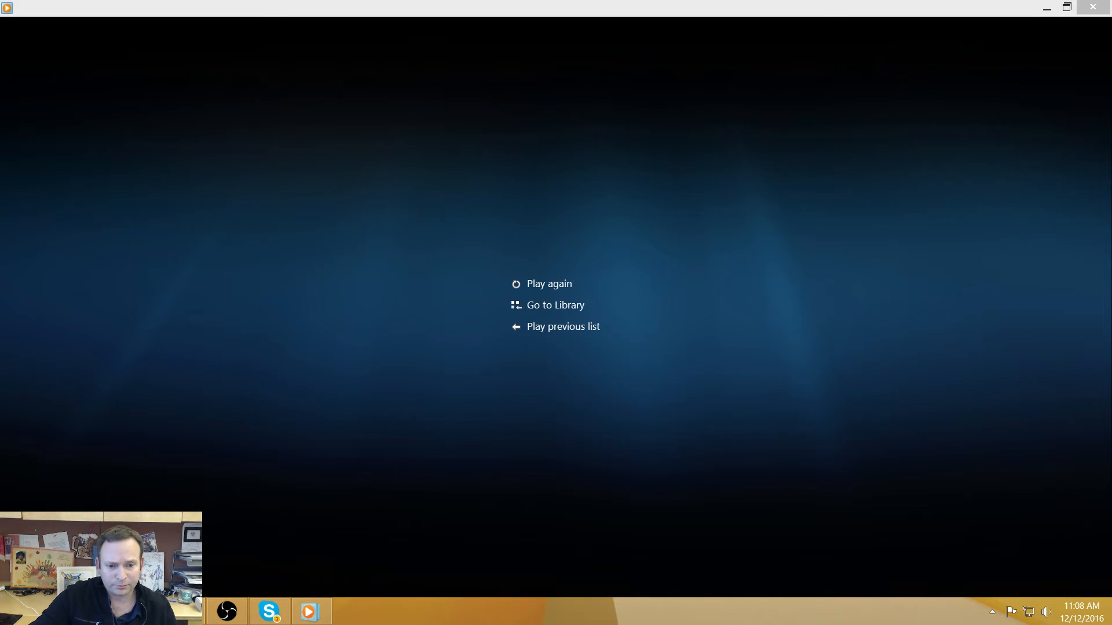
{"action": "left_click", "coordinate": [352, 612]}
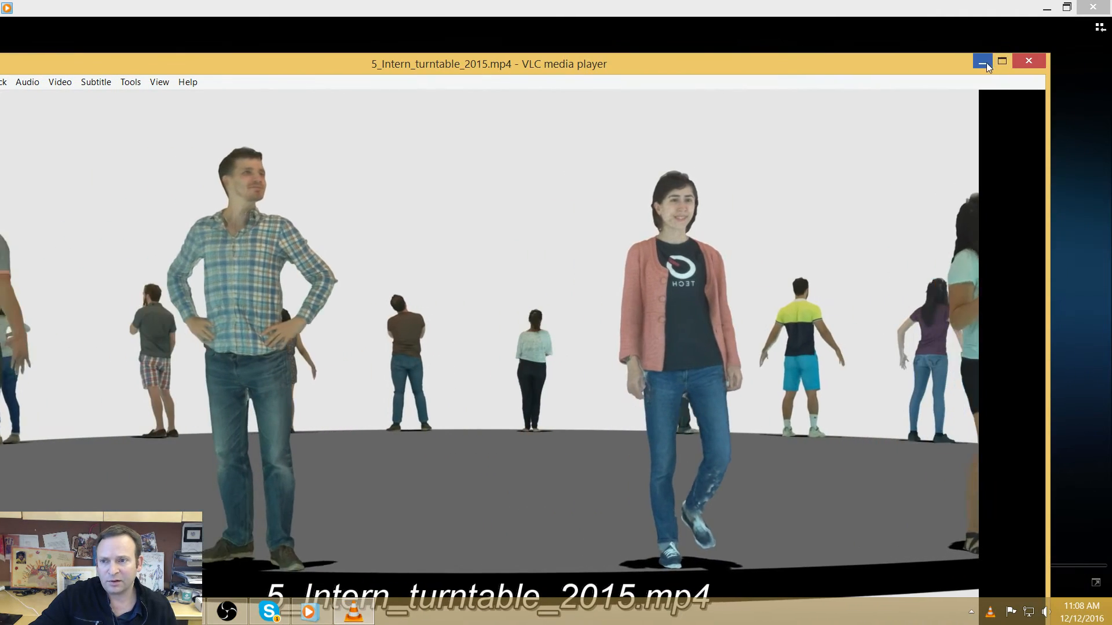
- Hide the VLC turntable clip and bring up the sbautorig auto-rigging window
{"action": "left_click", "coordinate": [982, 62]}
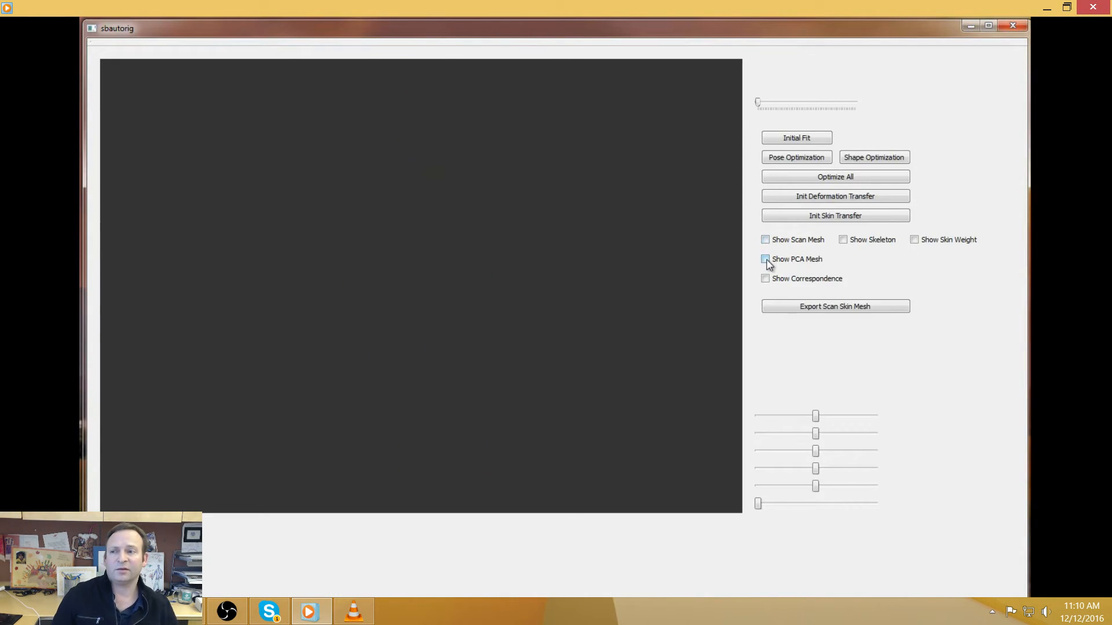
- Show the scan mesh, run Initial Fit and Optimize All repeatedly, then Init Deformation Transfer
{"action": "left_click", "coordinate": [766, 258]}
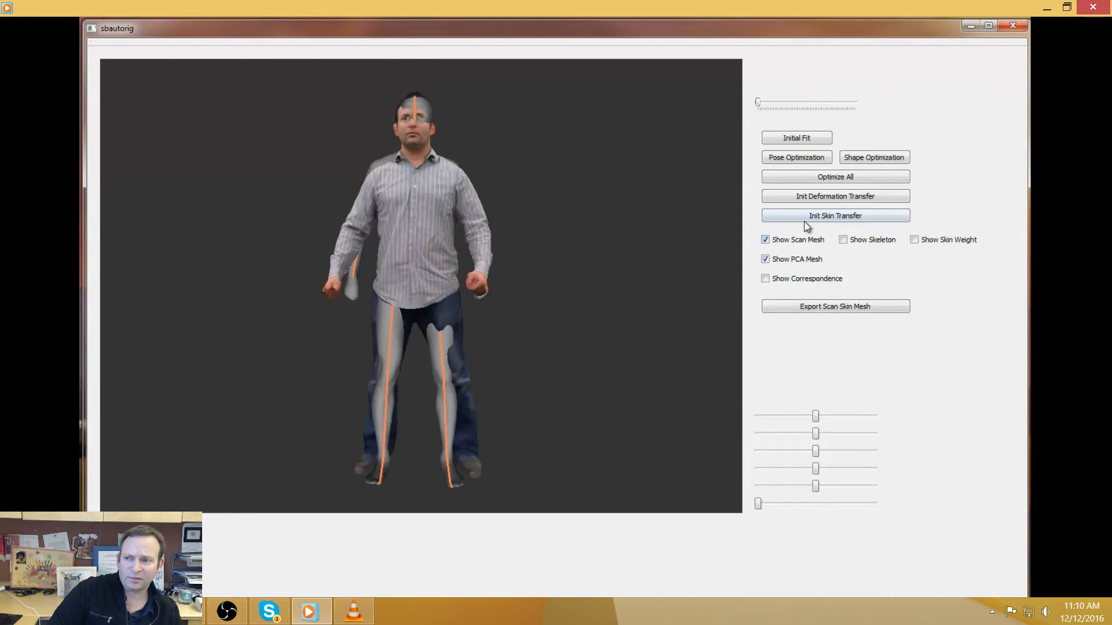
{"action": "left_click", "coordinate": [835, 176]}
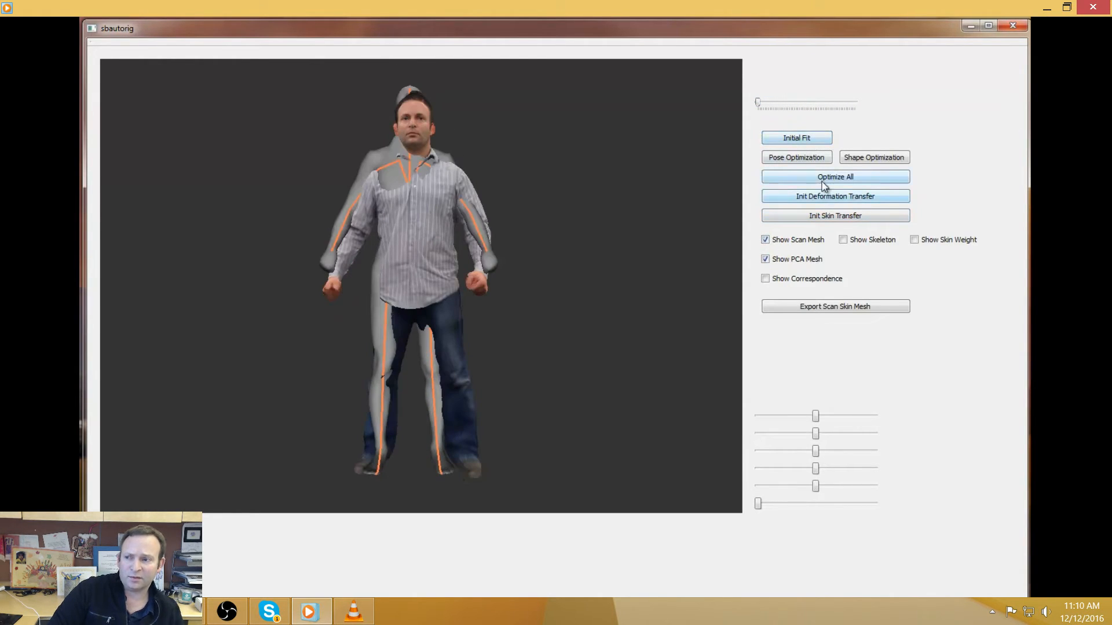
{"action": "left_click", "coordinate": [835, 176]}
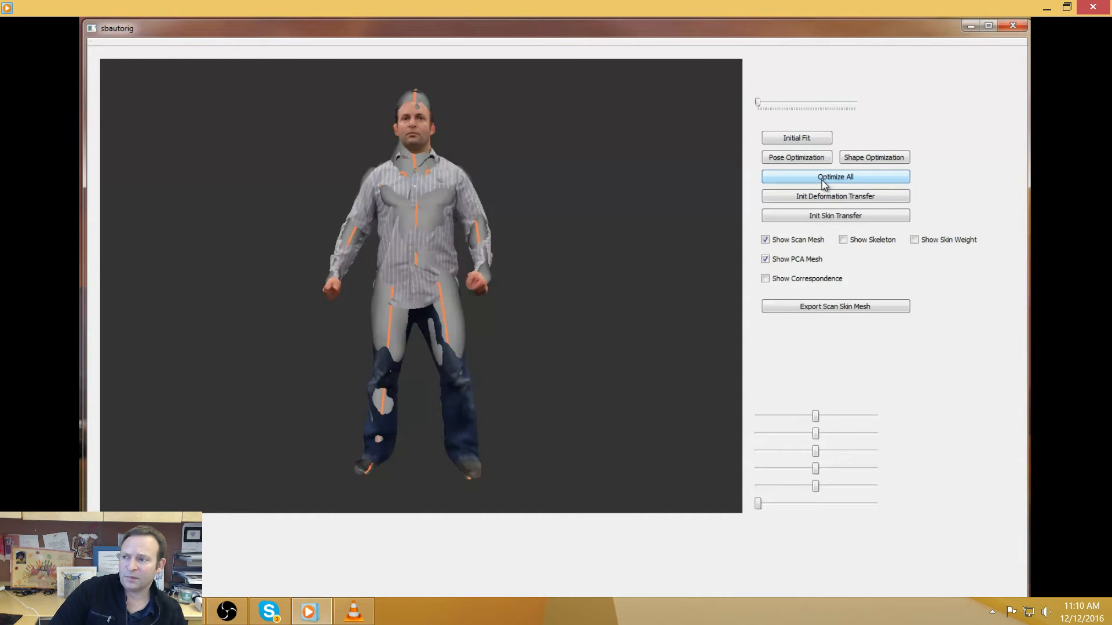
{"action": "left_click", "coordinate": [835, 176]}
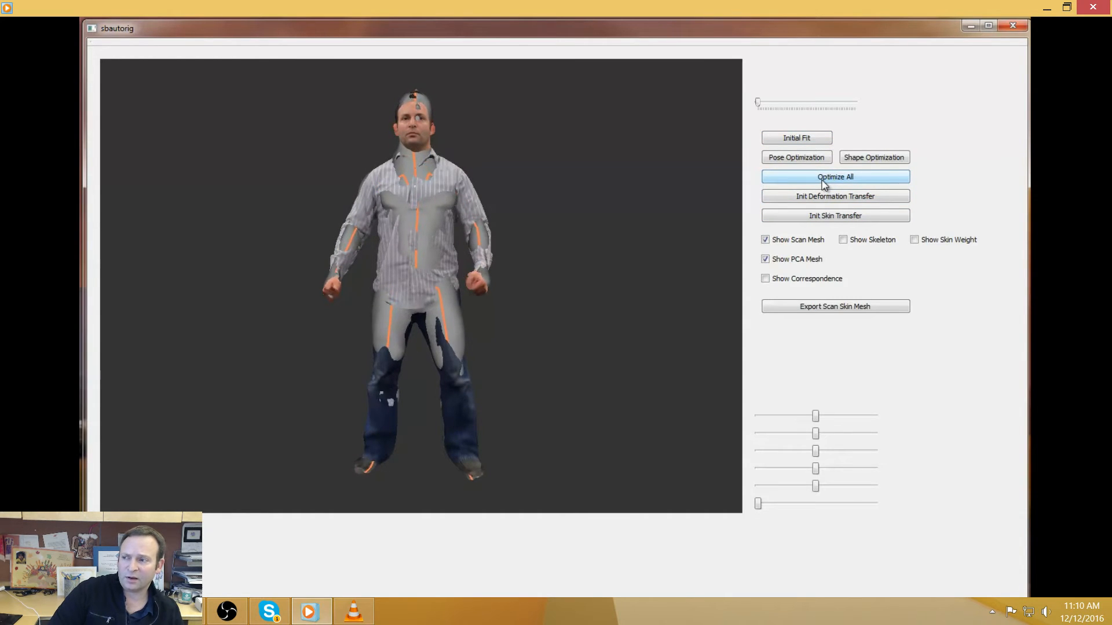
{"action": "left_click", "coordinate": [835, 176]}
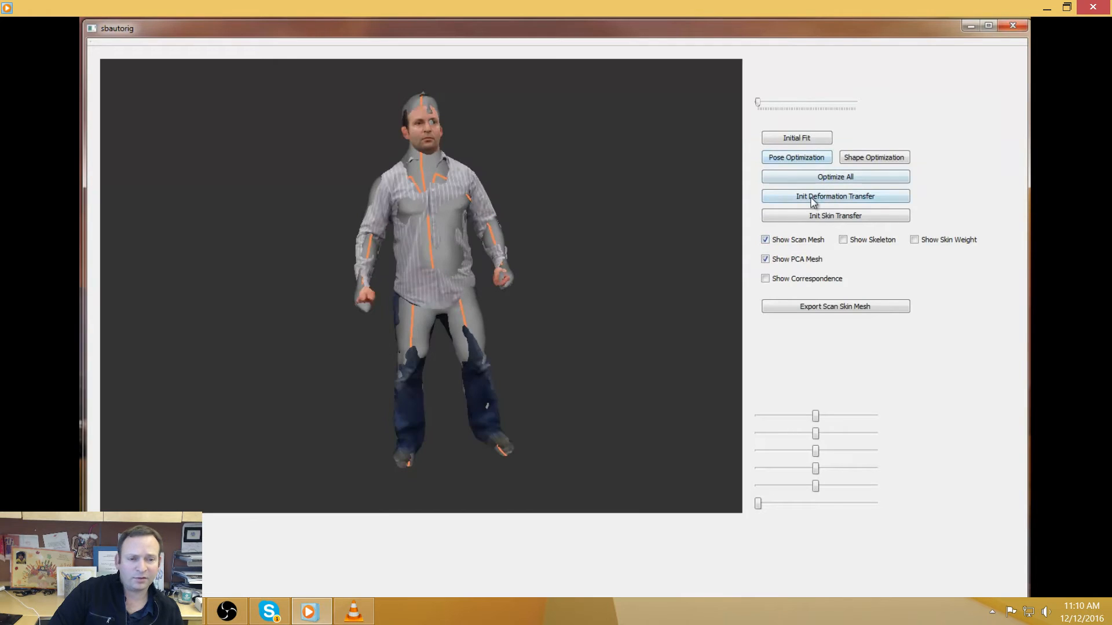
{"action": "left_click", "coordinate": [835, 196]}
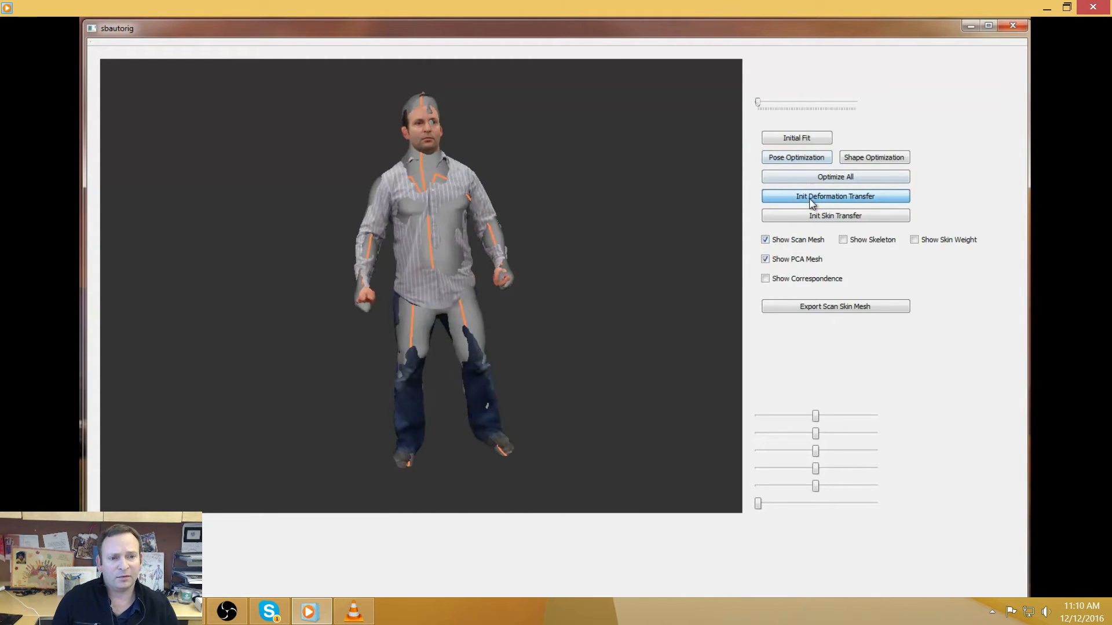
- Continue deformation transfer and adjust the body shape parameters on the fitted template
{"action": "left_click", "coordinate": [835, 197]}
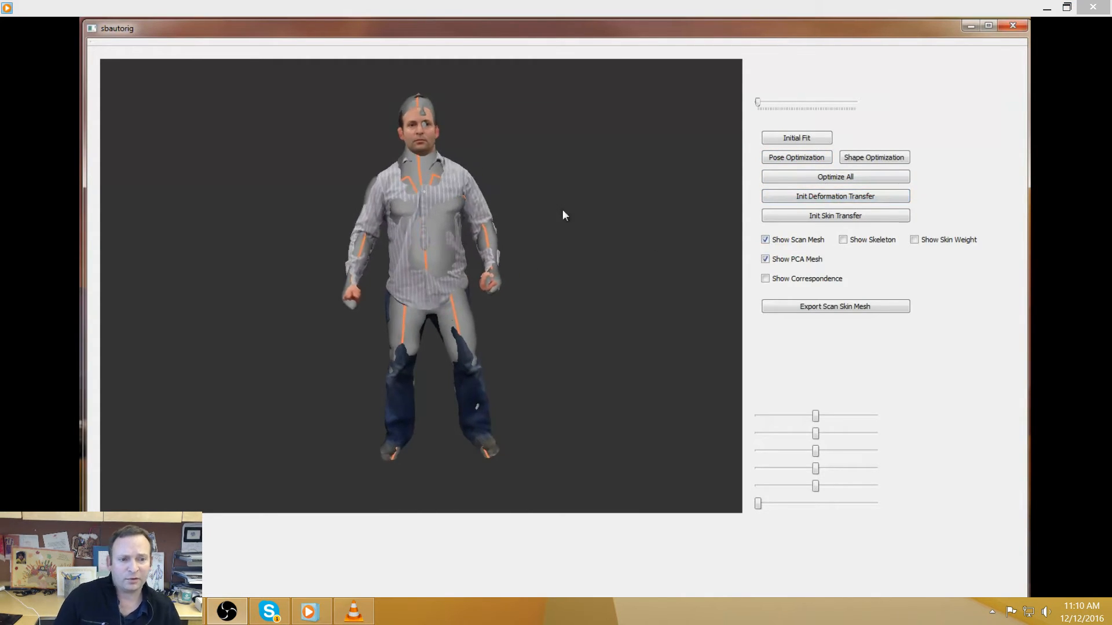
{"action": "mouse_move", "coordinate": [524, 266]}
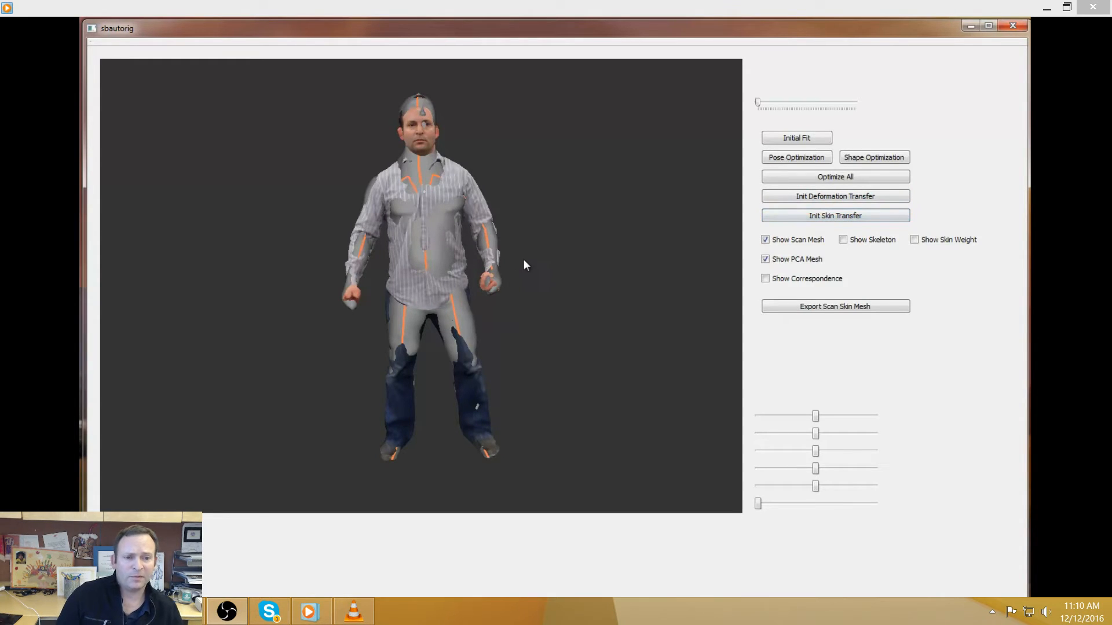
{"action": "left_click", "coordinate": [766, 259]}
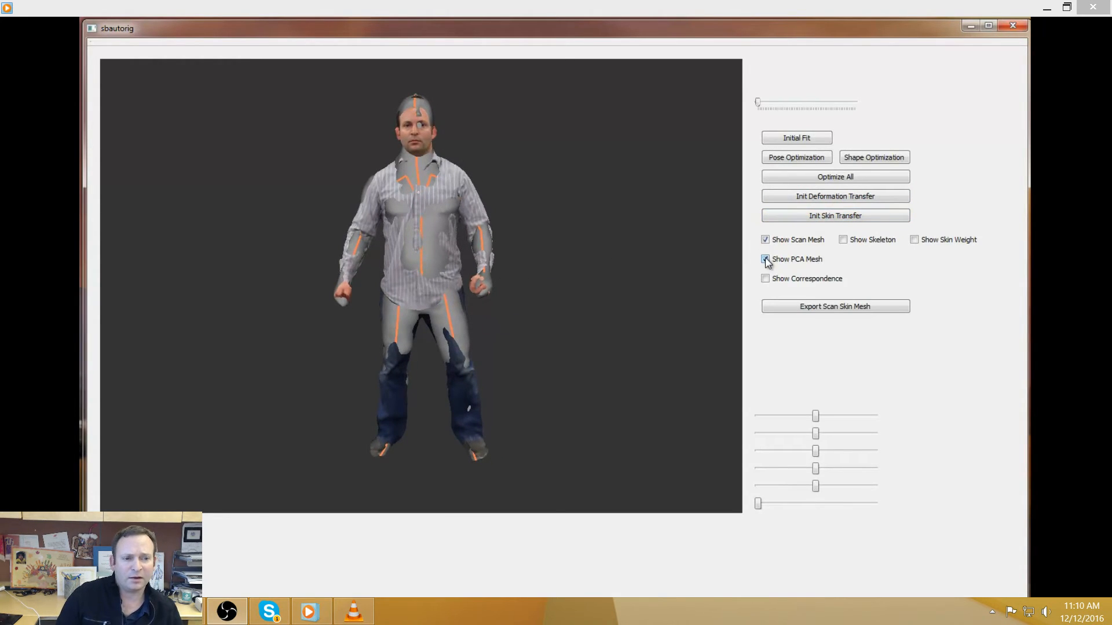
{"action": "left_click", "coordinate": [766, 259]}
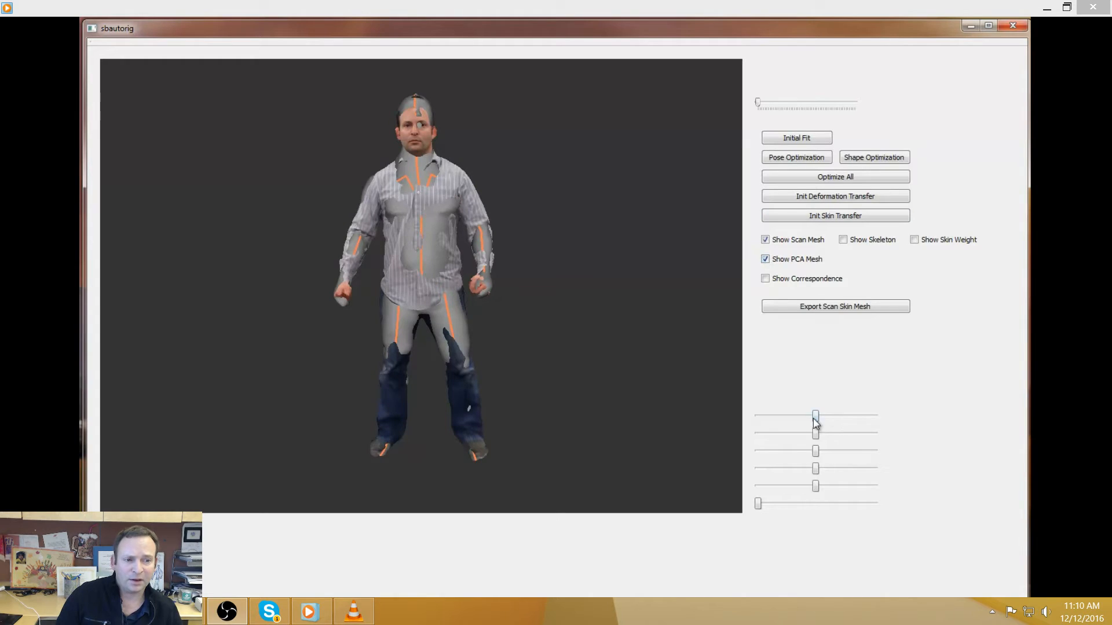
{"action": "left_click", "coordinate": [765, 258]}
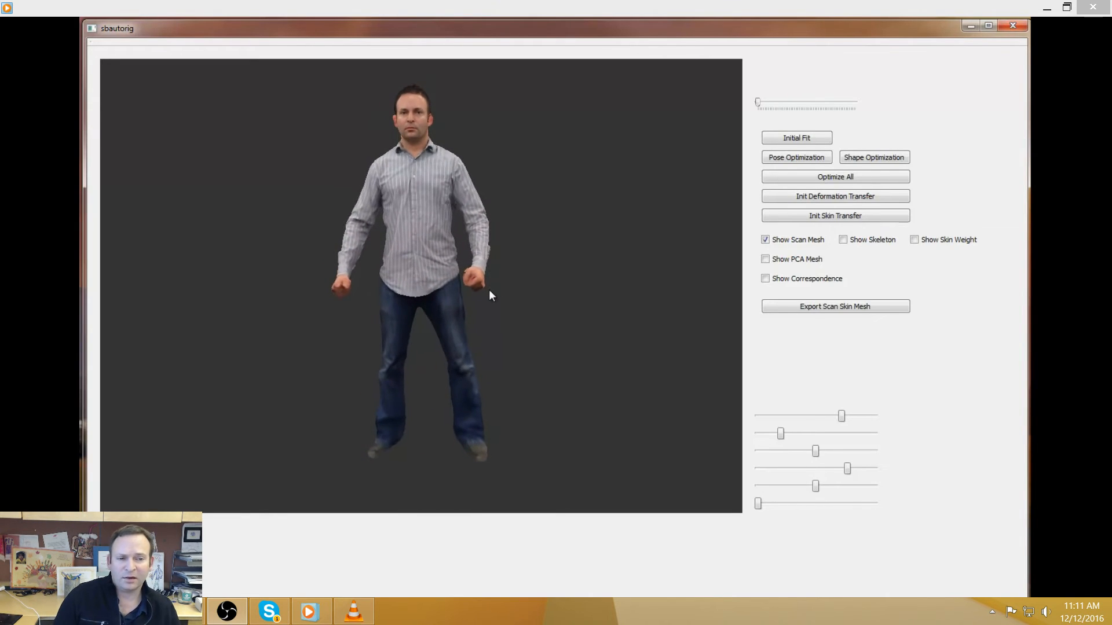
{"action": "left_click", "coordinate": [843, 239]}
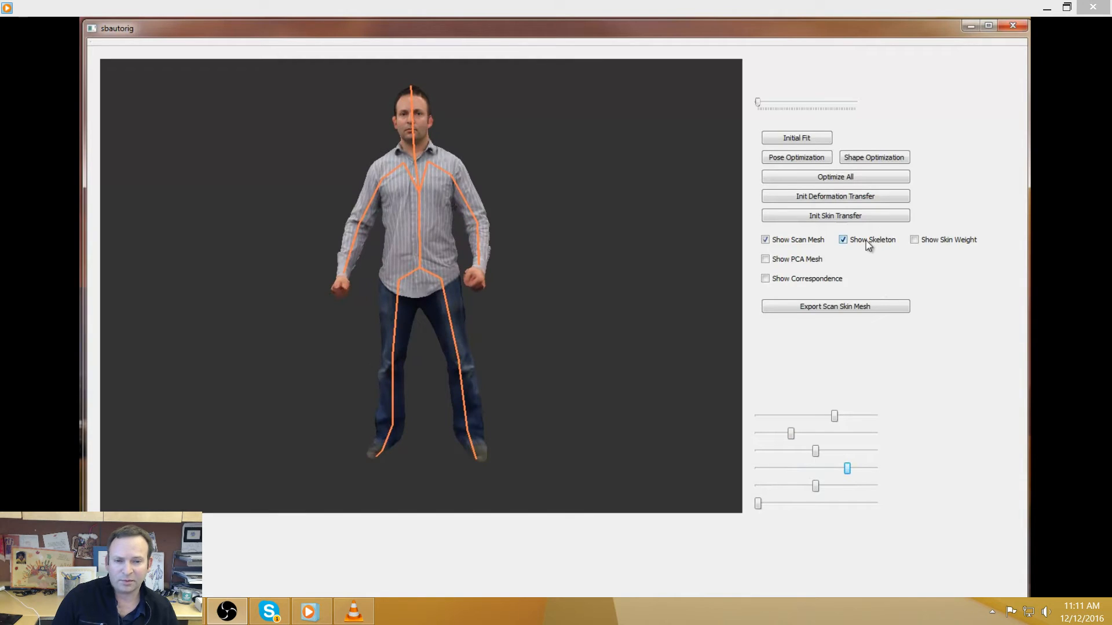
- Overlay the skeleton, show the PCA body mesh and hide the scan, then leave sbautorig
{"action": "left_click", "coordinate": [914, 239]}
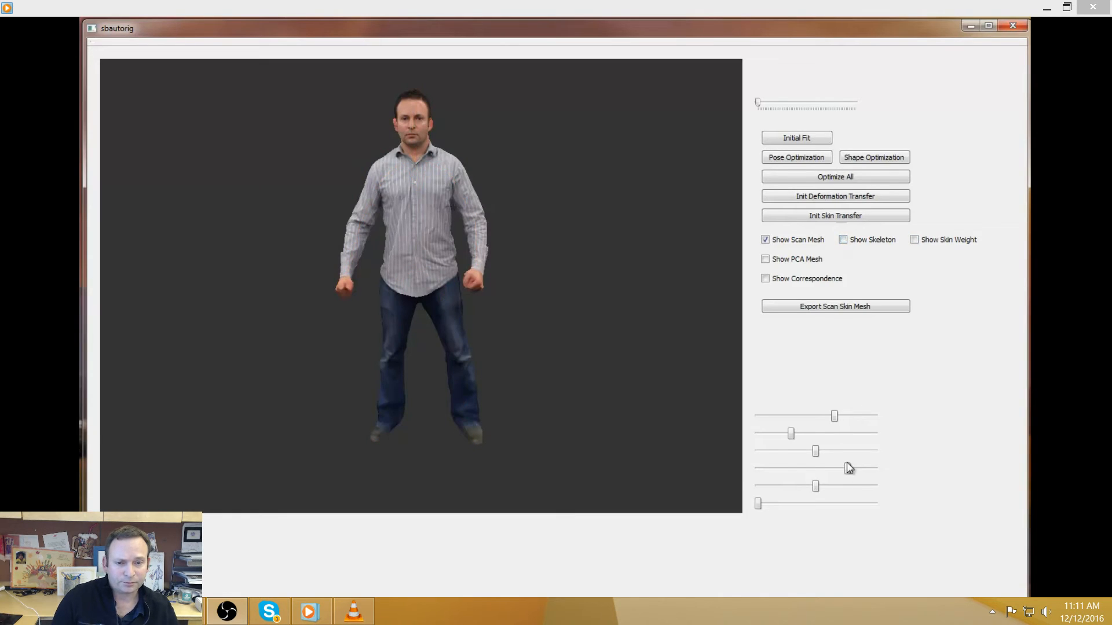
{"action": "left_click", "coordinate": [765, 258]}
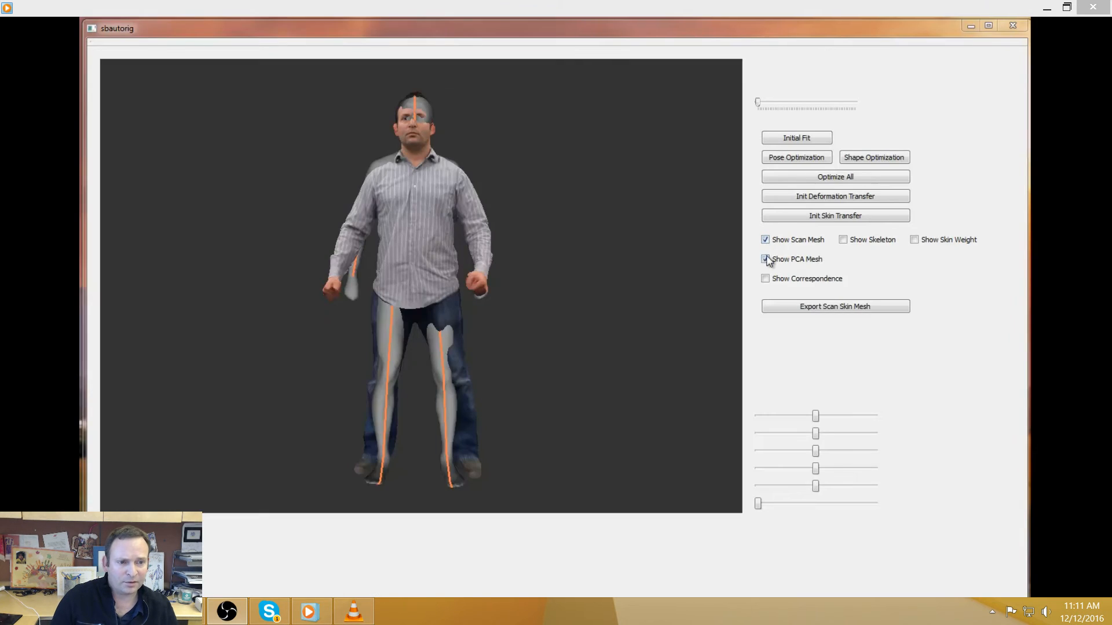
{"action": "left_click", "coordinate": [766, 238]}
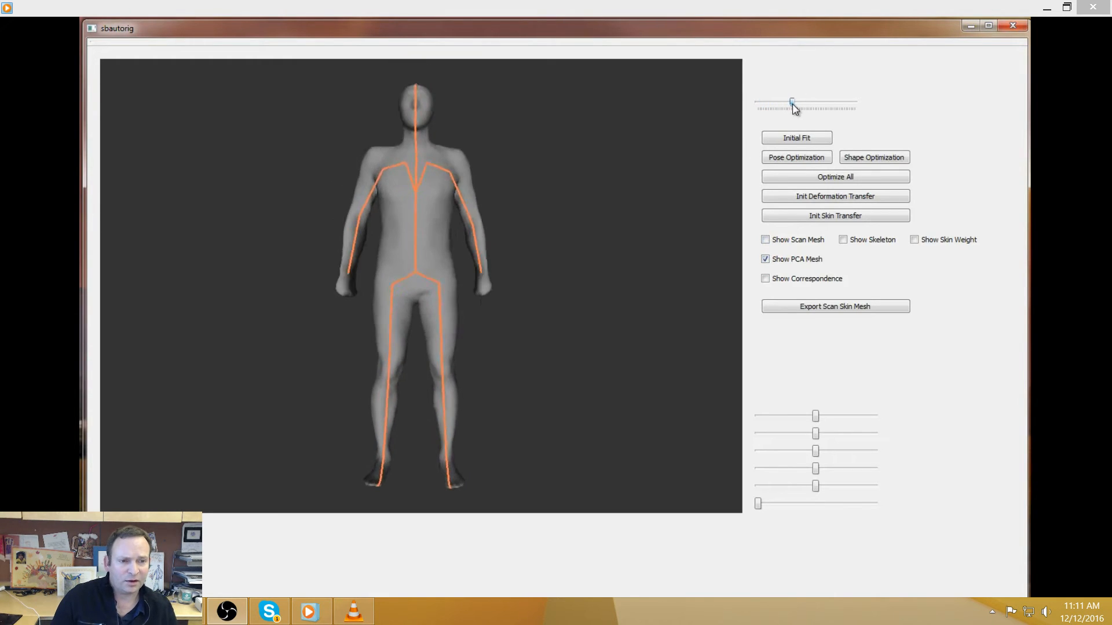
{"action": "left_click", "coordinate": [1012, 26]}
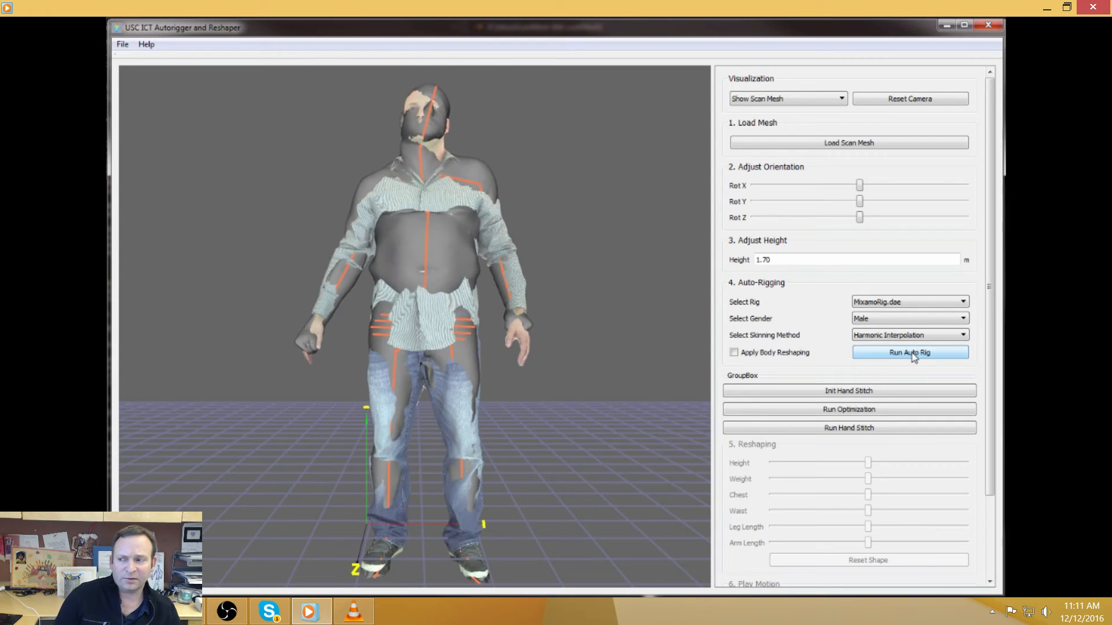
- Let the autorigger demo run Auto Rig, then Init Hand Stitch, Run Optimization and Run Hand Stitch
{"action": "left_click", "coordinate": [910, 352]}
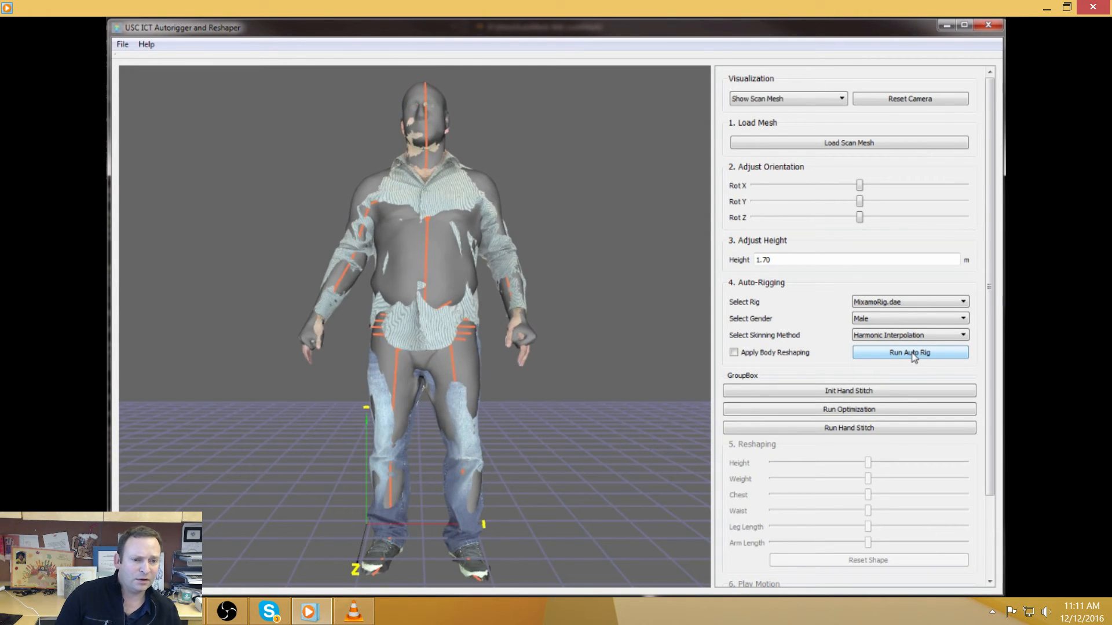
{"action": "left_click", "coordinate": [910, 352]}
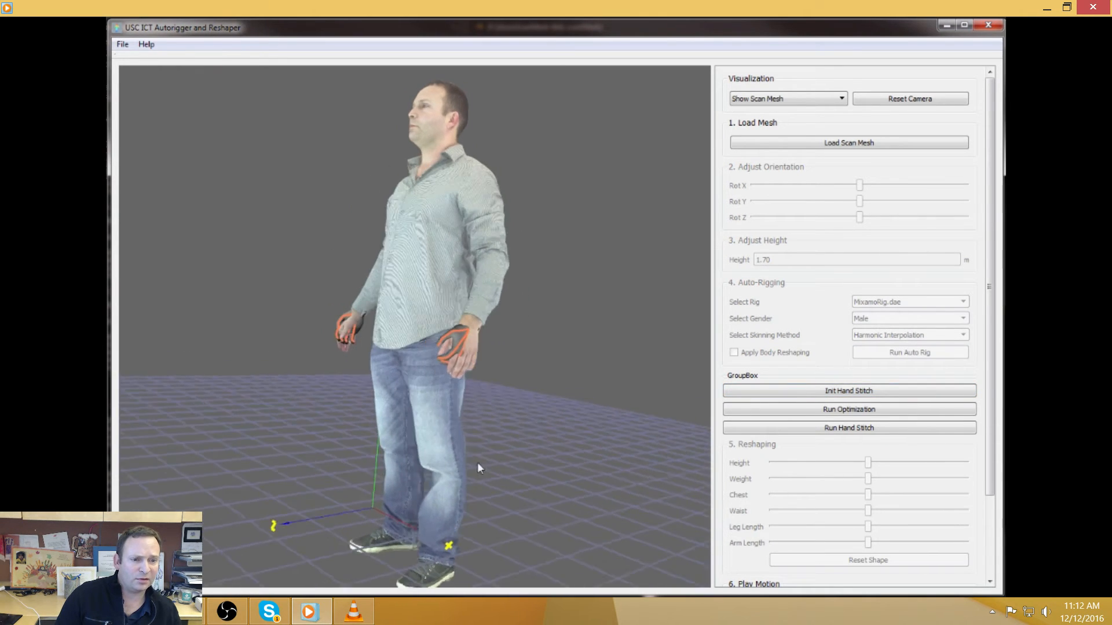
{"action": "left_click", "coordinate": [848, 409]}
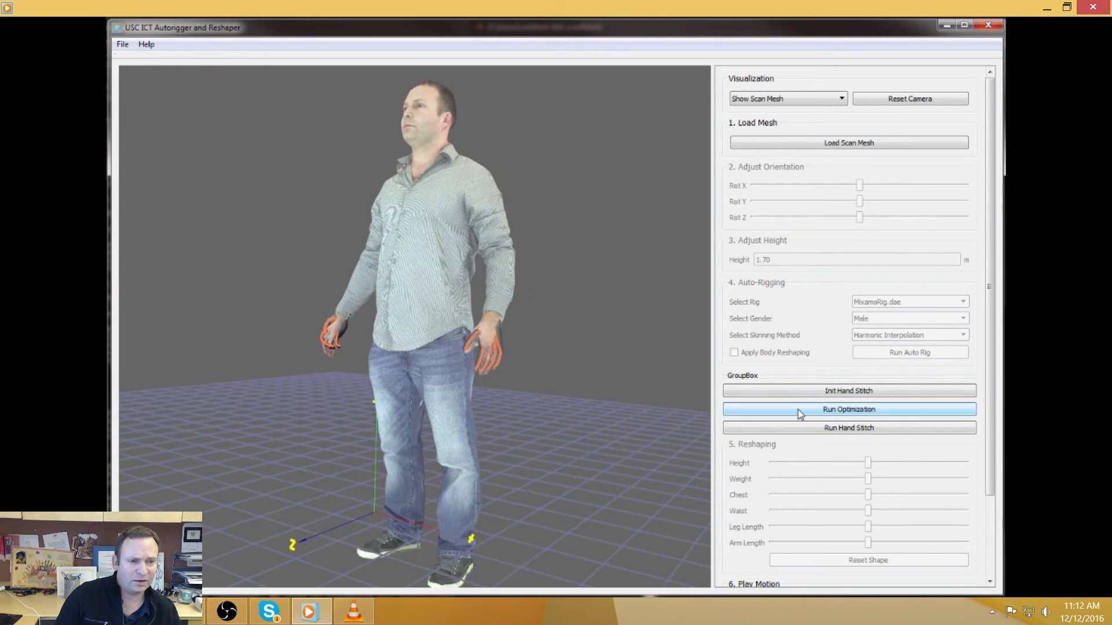
{"action": "mouse_move", "coordinate": [719, 418]}
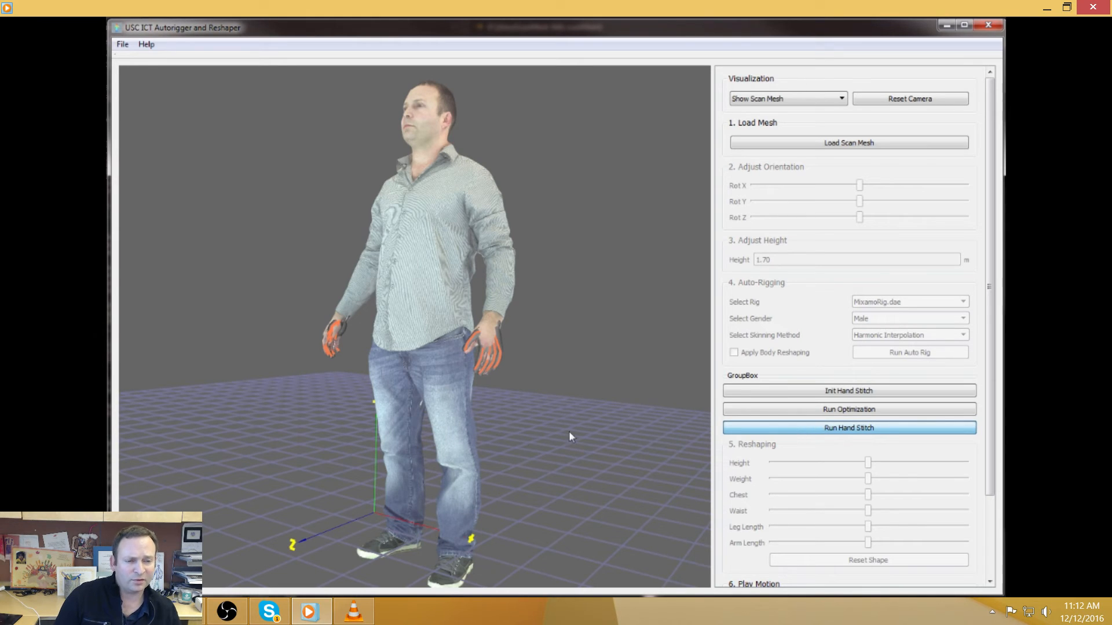
{"action": "mouse_move", "coordinate": [460, 424]}
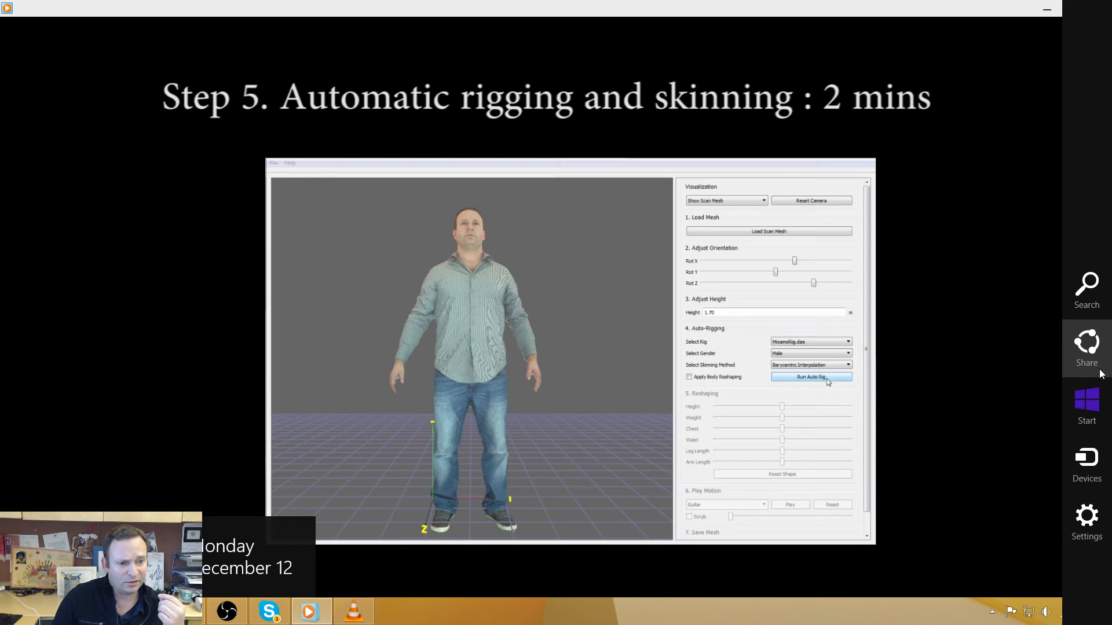
- Play through the Step 5 rigging clip and start Step 6 Automatic synthesis of body and face
{"action": "left_click", "coordinate": [810, 376]}
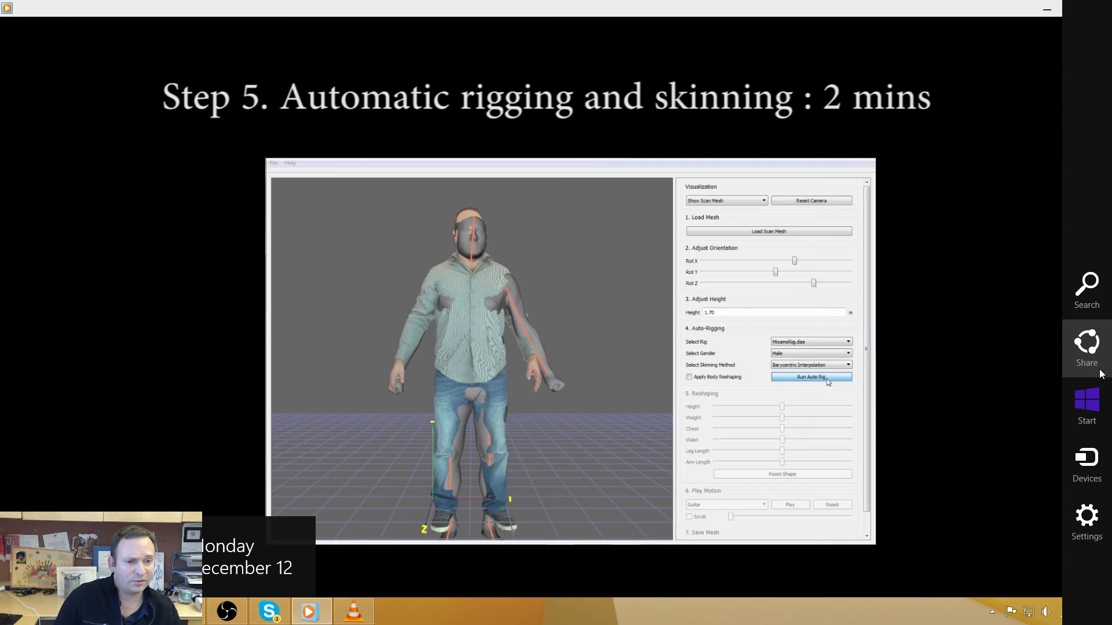
{"action": "left_click", "coordinate": [811, 376]}
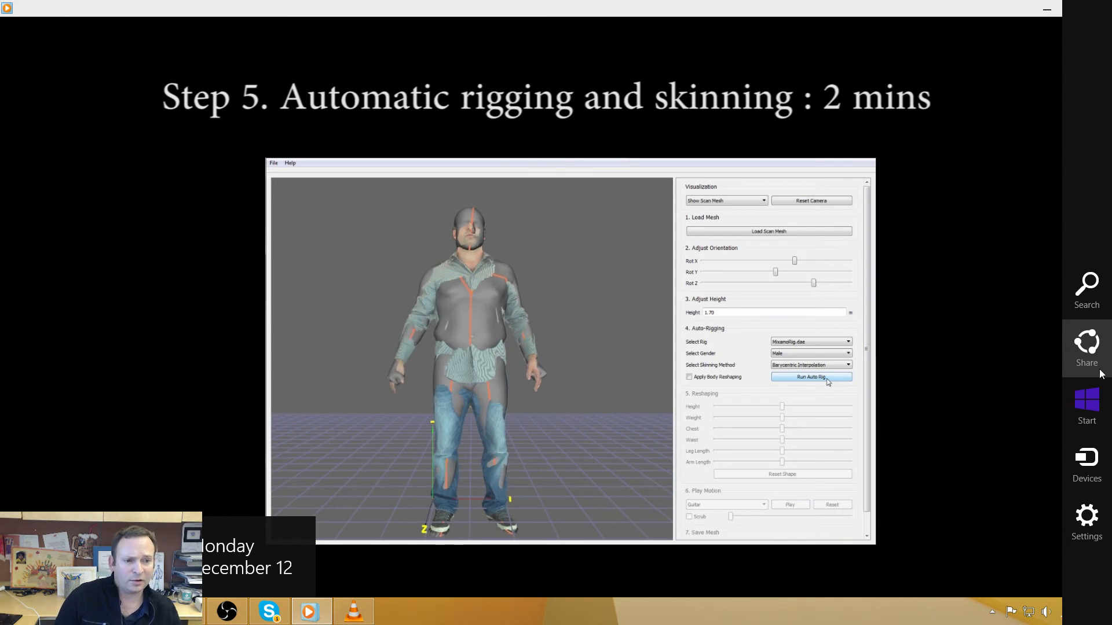
{"action": "left_click", "coordinate": [811, 376]}
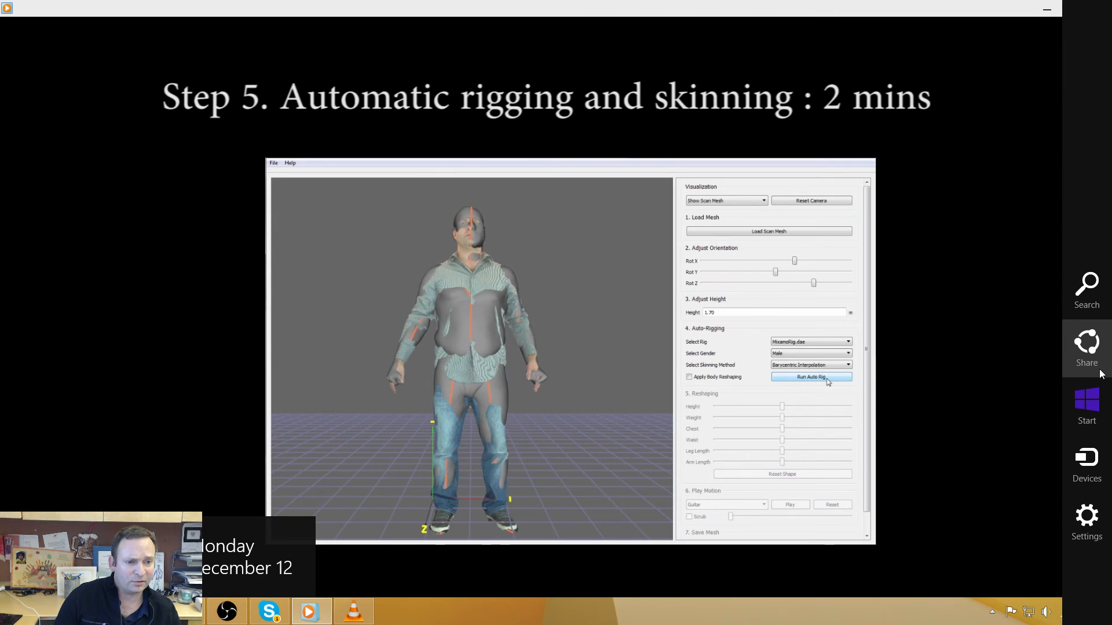
{"action": "left_click", "coordinate": [811, 376]}
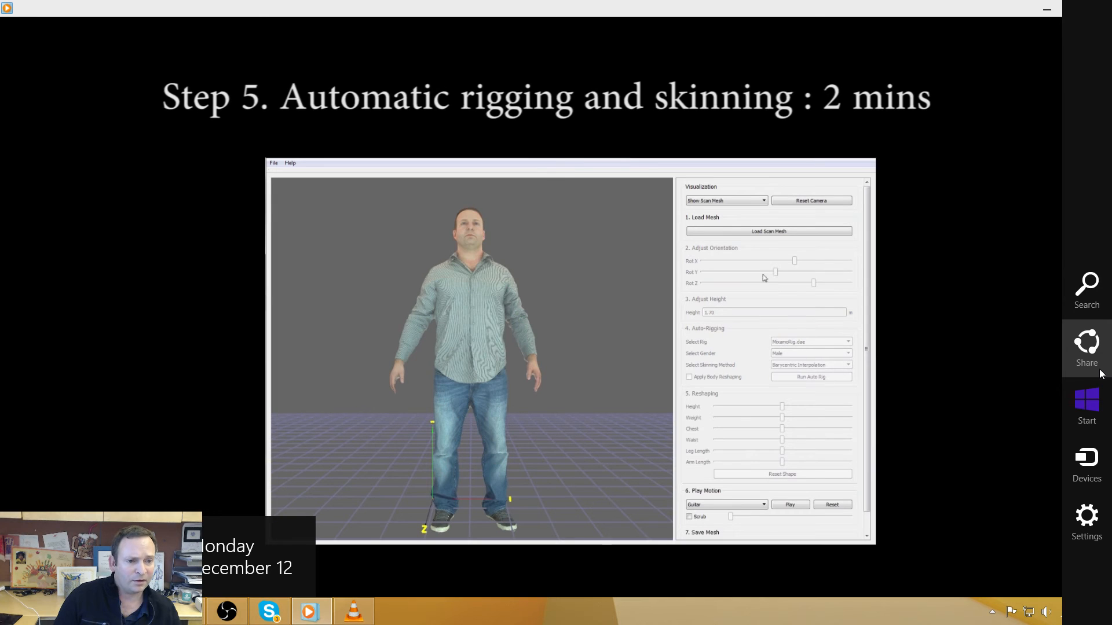
{"action": "left_click", "coordinate": [725, 200]}
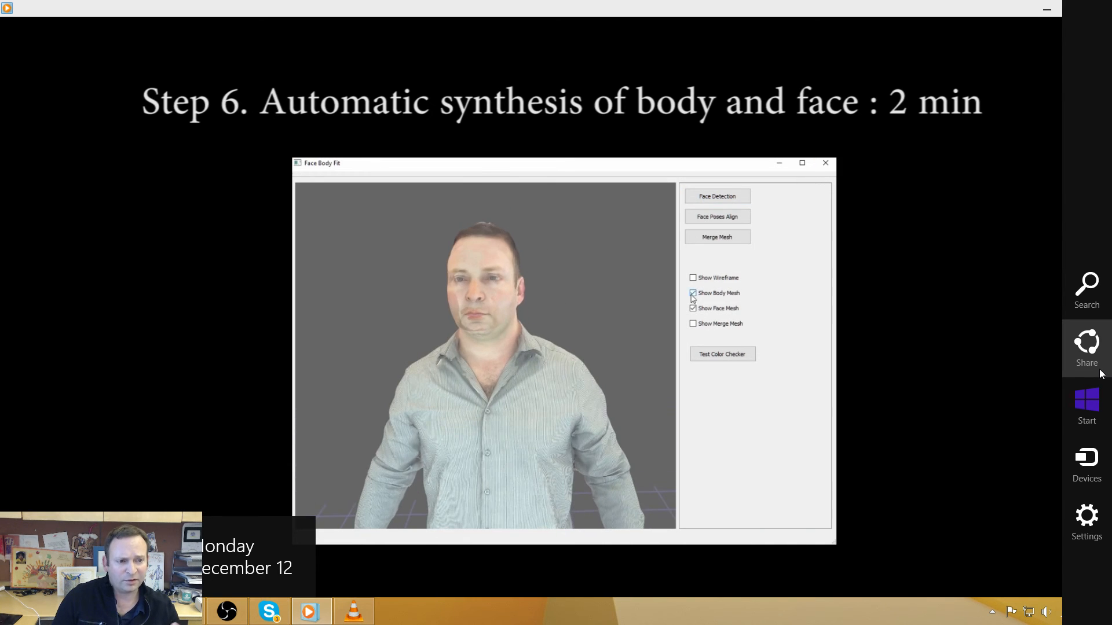
- Skip ahead in the playlist to the Automatically rig character clip
{"action": "left_click", "coordinate": [693, 308]}
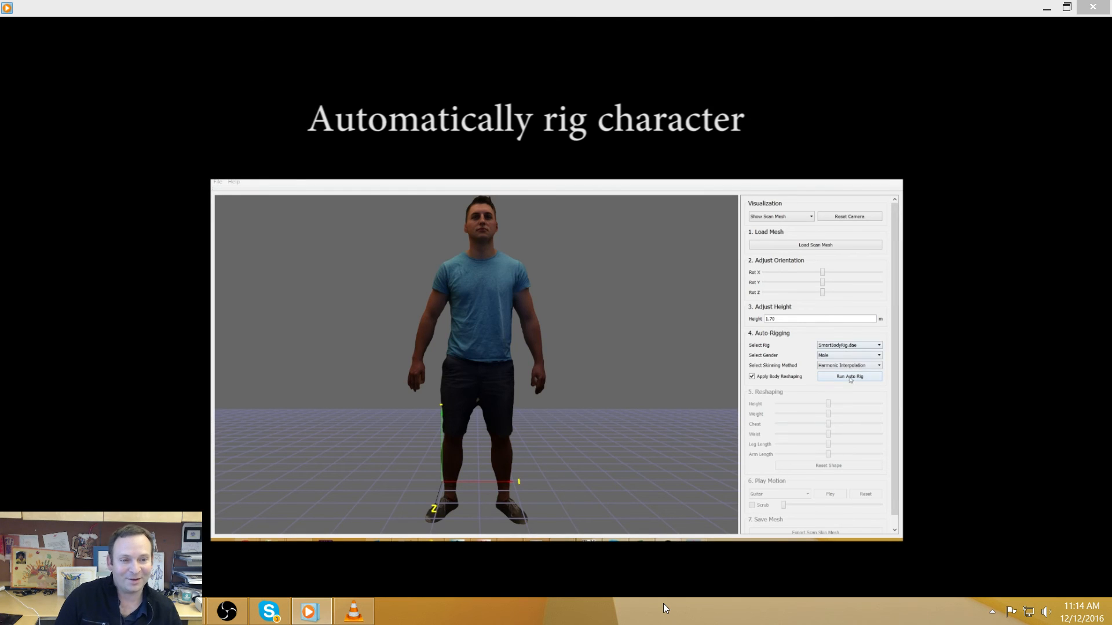
- Play the Automatically rig character clip until Run Auto Rig starts on the T-shirt scan
{"action": "left_click", "coordinate": [849, 376]}
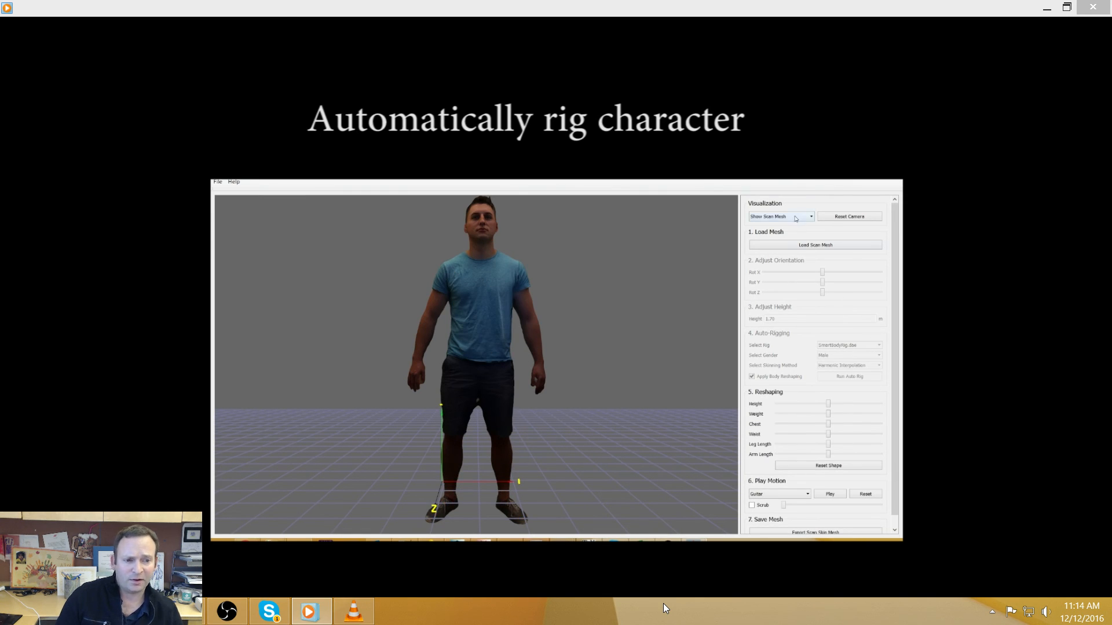
{"action": "left_click", "coordinate": [779, 217]}
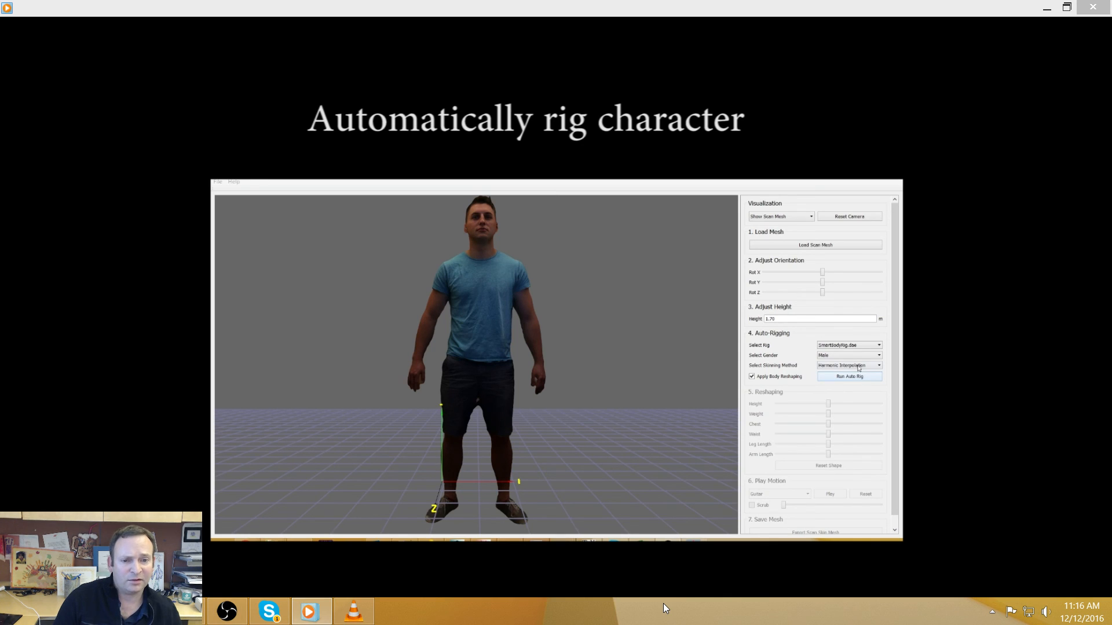
{"action": "left_click", "coordinate": [847, 376]}
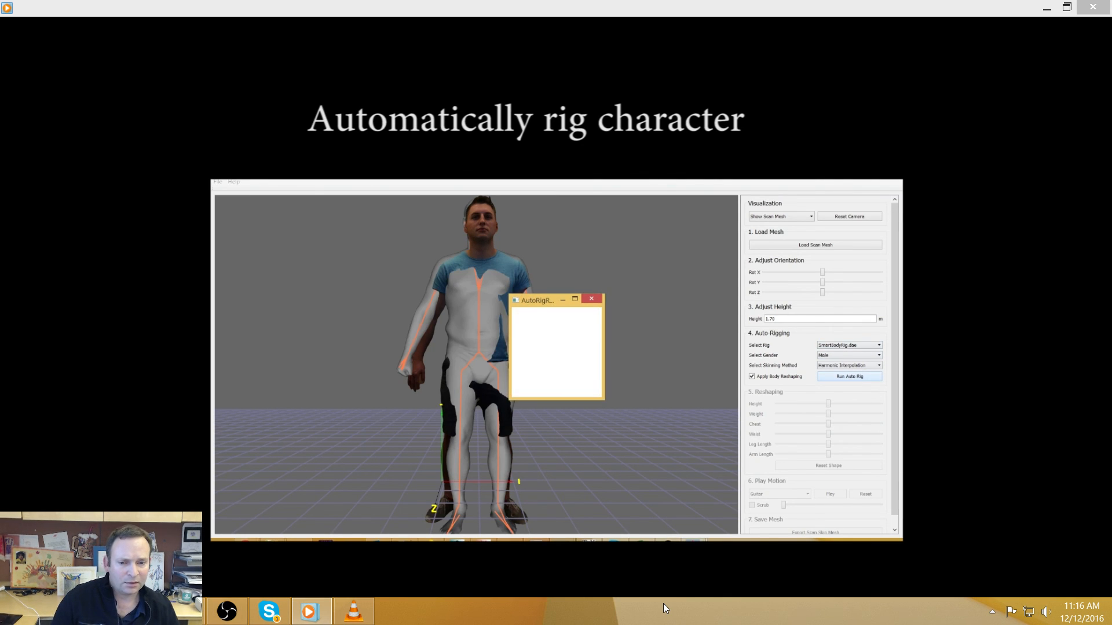